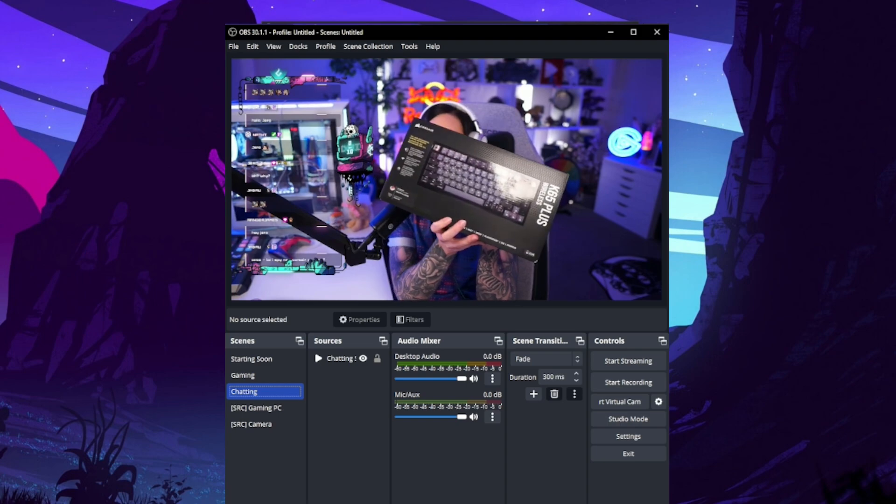
Step: Download the Composite Blur Windows installer from GitHub Releases and run it, approving UAC
click(242, 375)
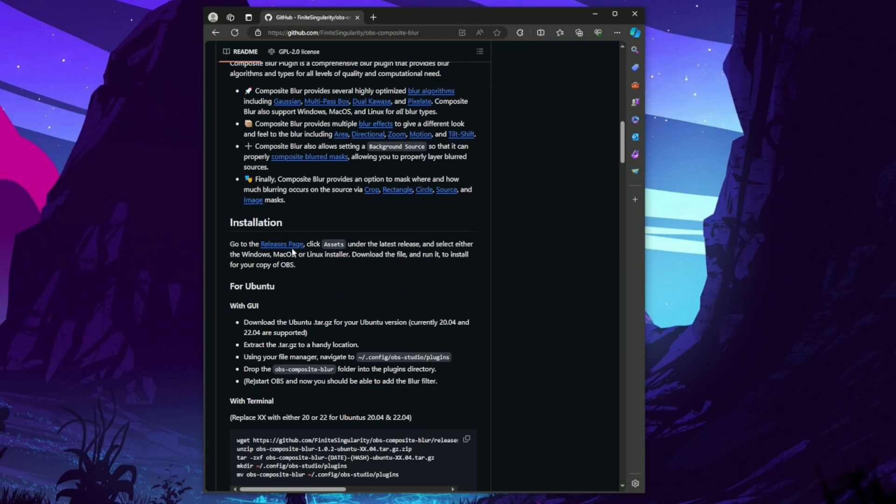
click(281, 244)
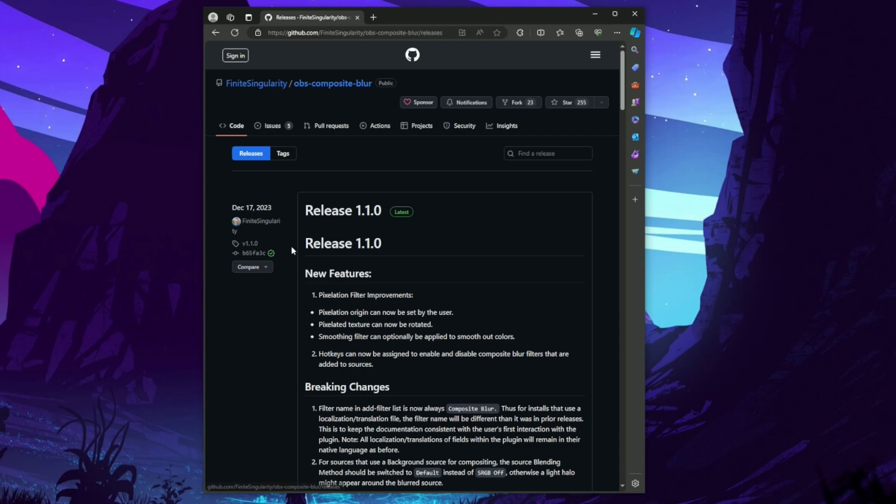
click(381, 237)
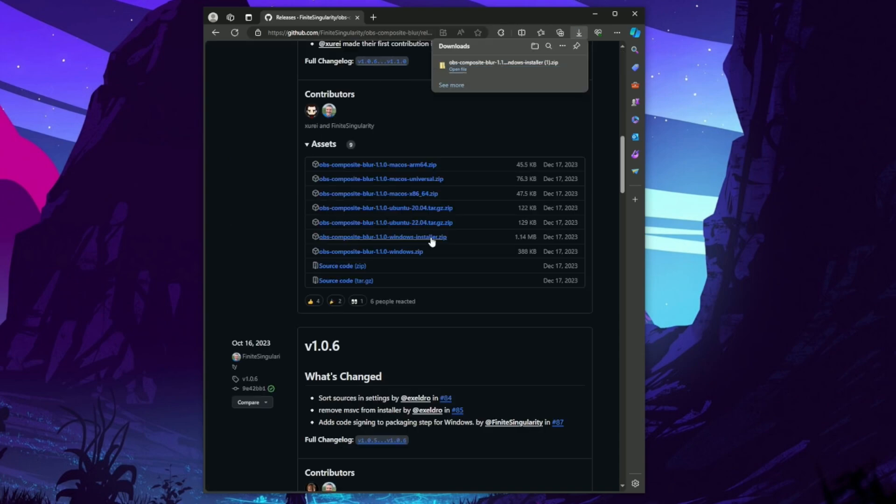
click(457, 69)
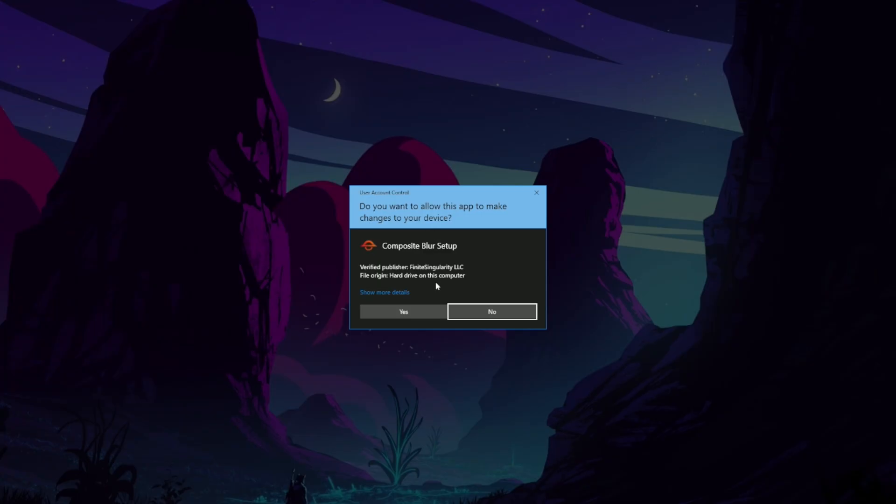
click(403, 311)
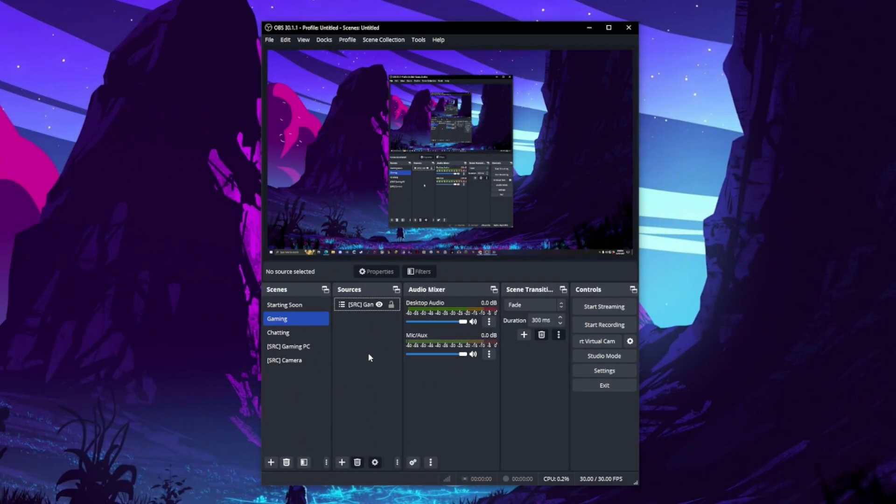
Step: Add a Composite Blur filter named 'Blur' to [SRC] Gaming PC and set its pixelate options
click(295, 346)
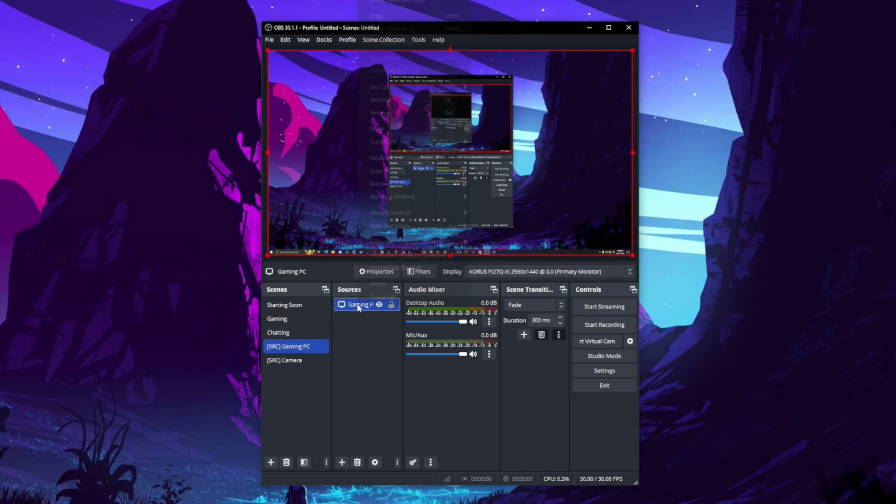
click(420, 271)
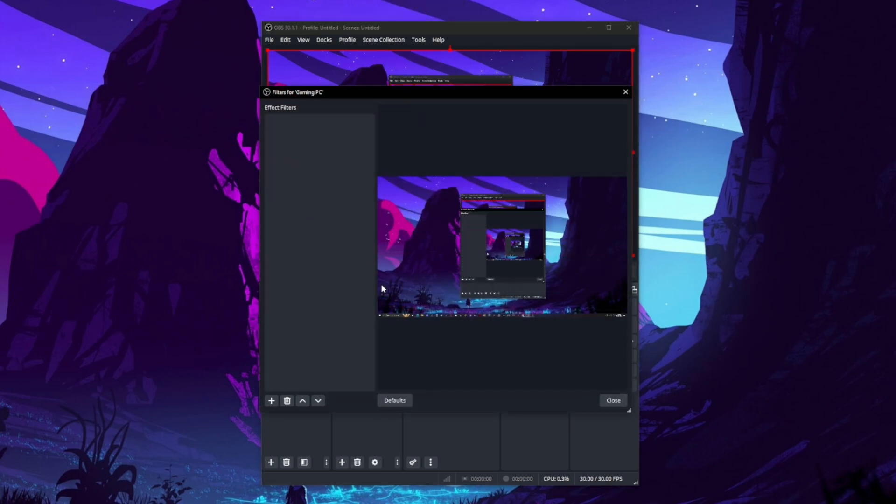
right_click(321, 251)
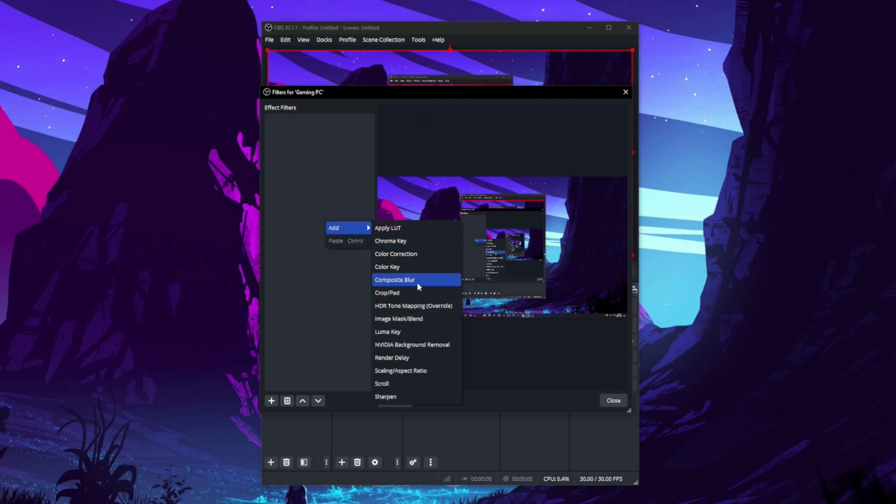
click(394, 279)
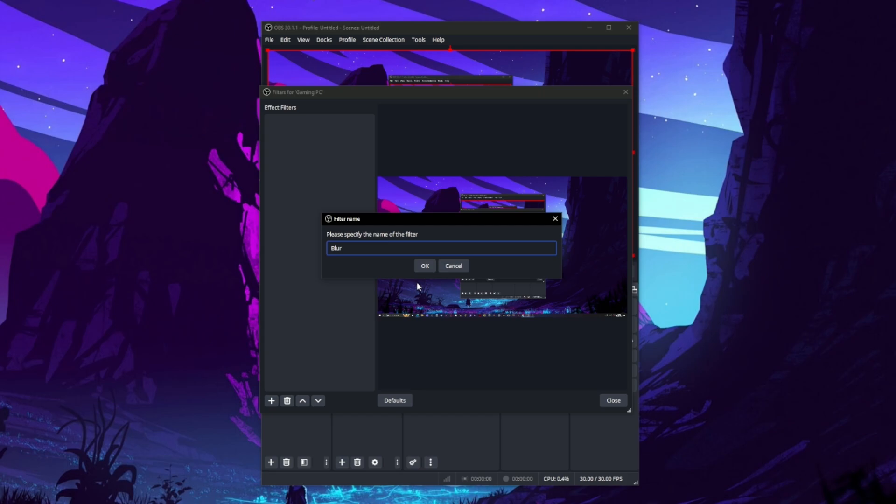
click(425, 265)
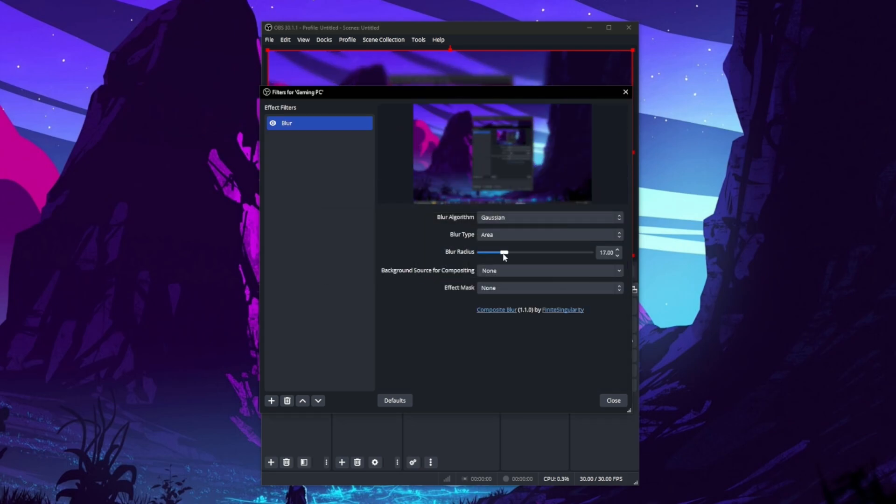
click(549, 217)
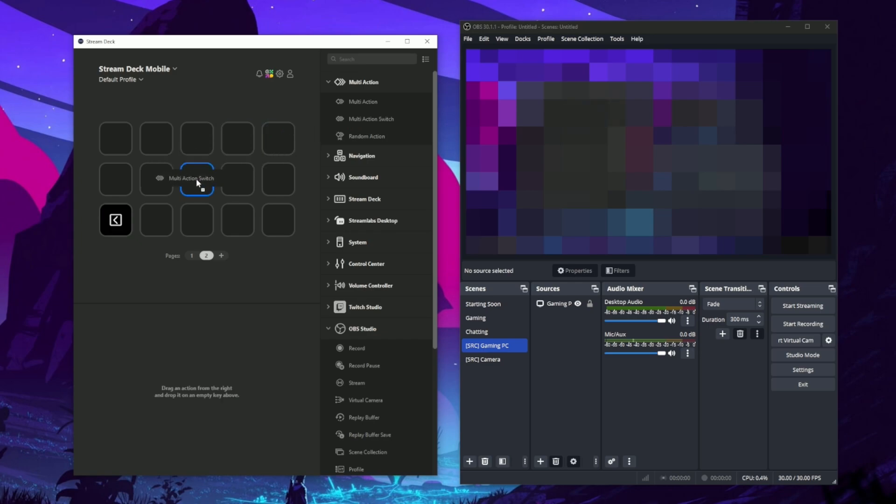
Step: Make the switch key's second action 'Unblur', disabling the Blur filter on Gaming PC
double_click(197, 179)
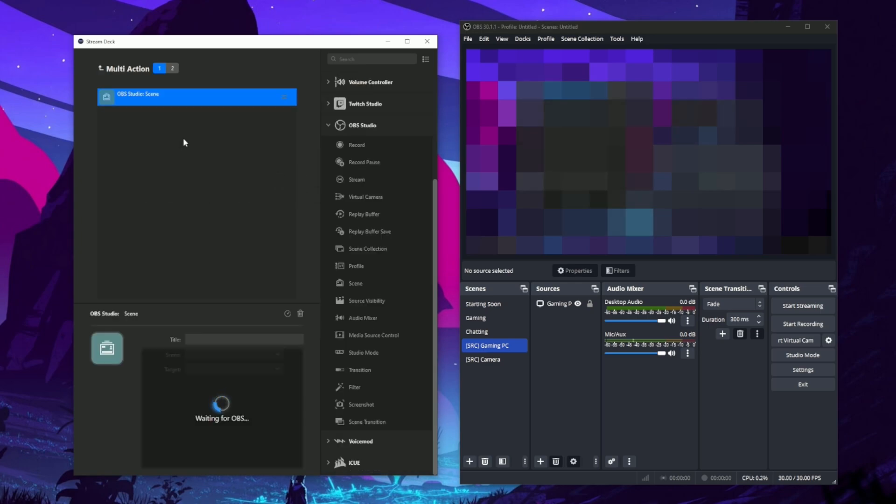
click(354, 386)
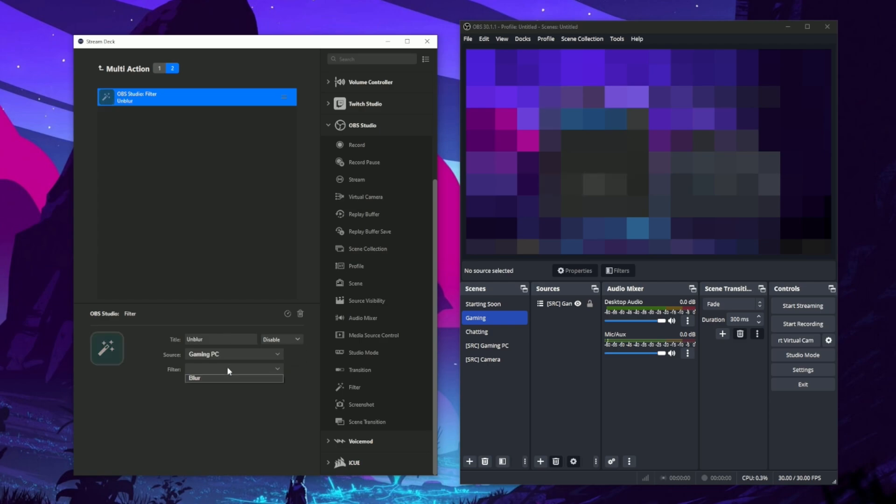
click(128, 68)
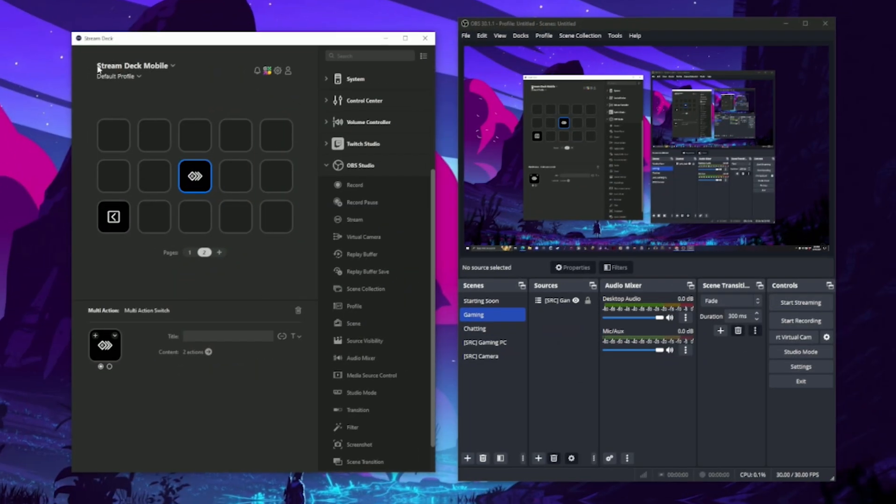